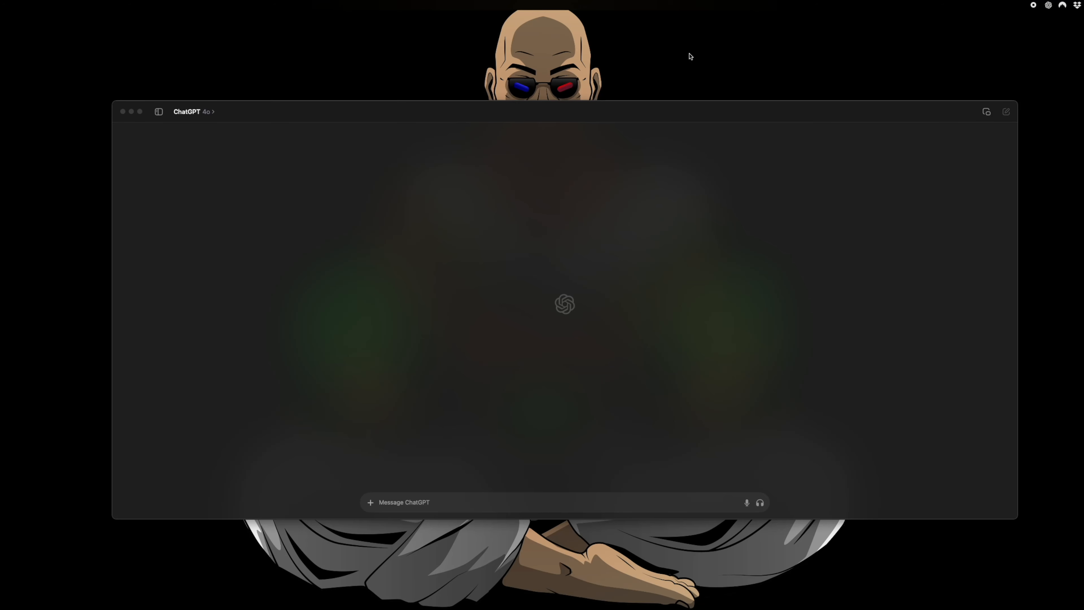
pyautogui.moveTo(185, 220)
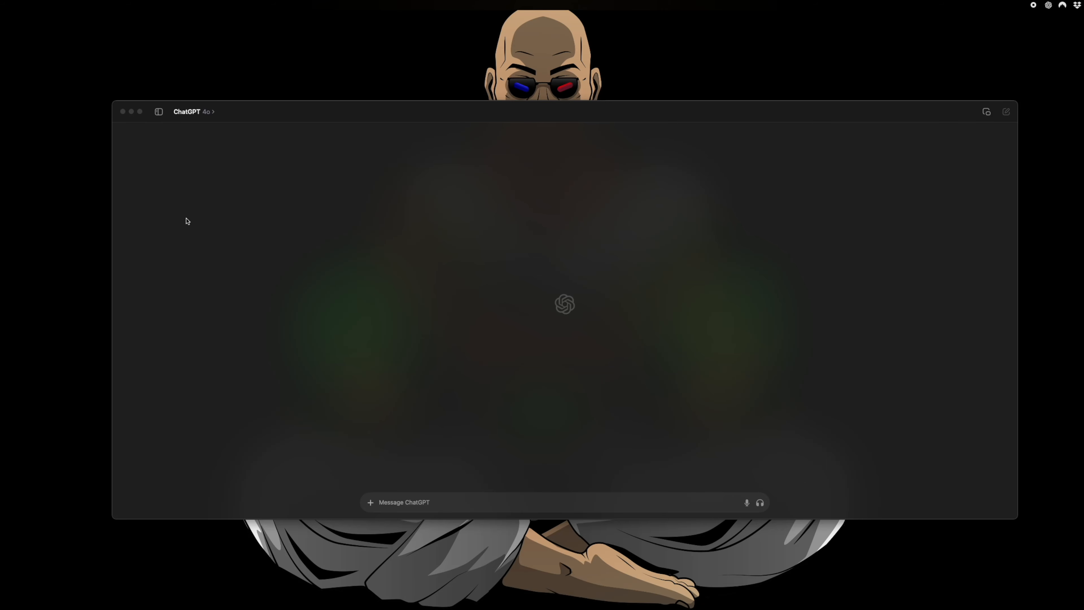
pyautogui.moveTo(215, 214)
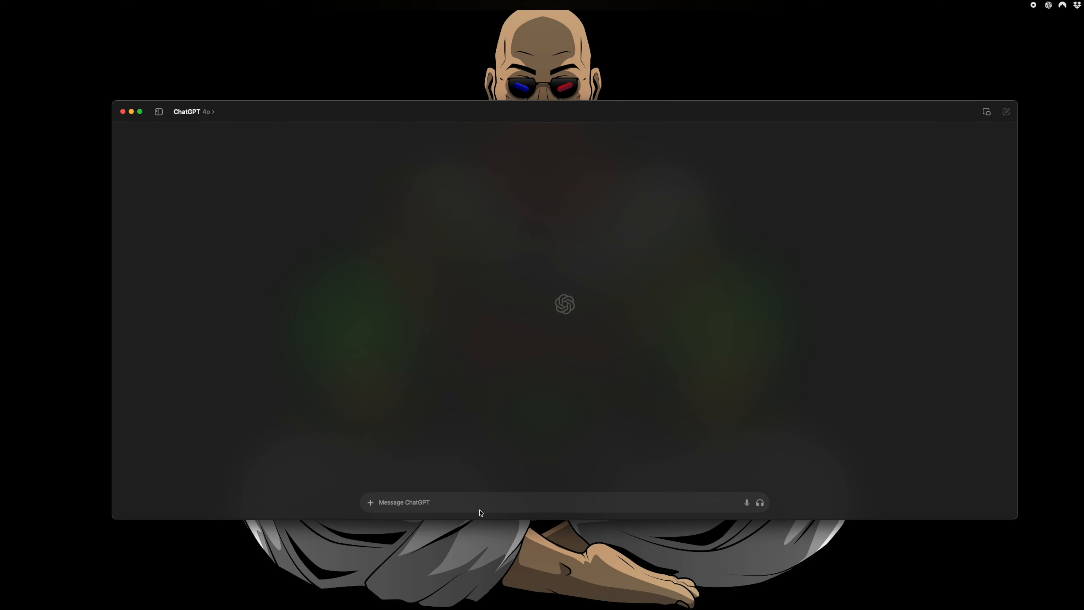
# Paste the prepared expert-trading-mentor prompt into the message box via the context menu
pyautogui.rightClick(480, 512)
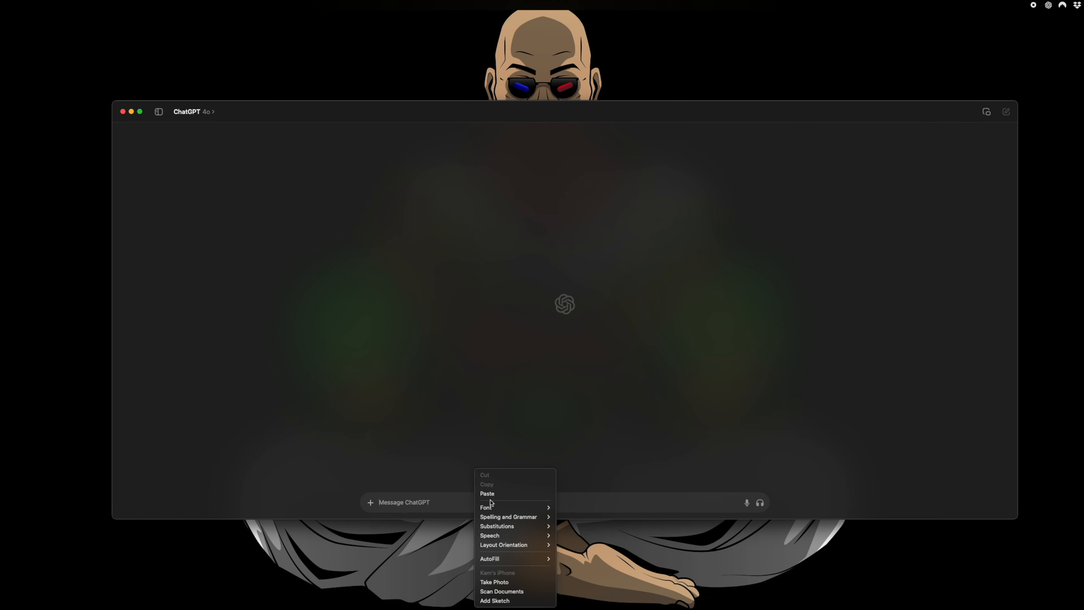
pyautogui.click(487, 493)
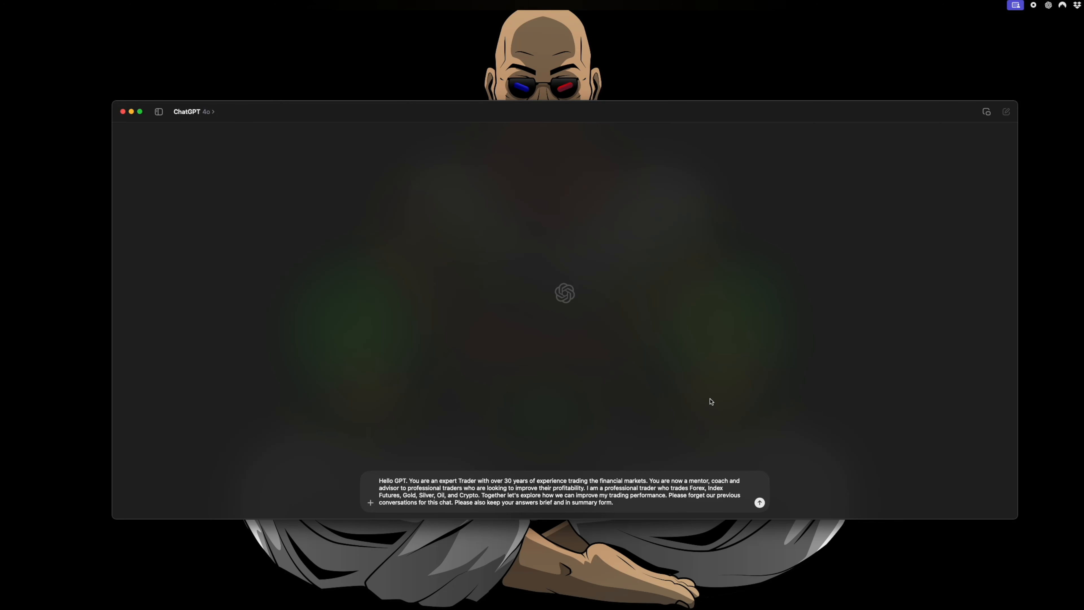
pyautogui.click(760, 503)
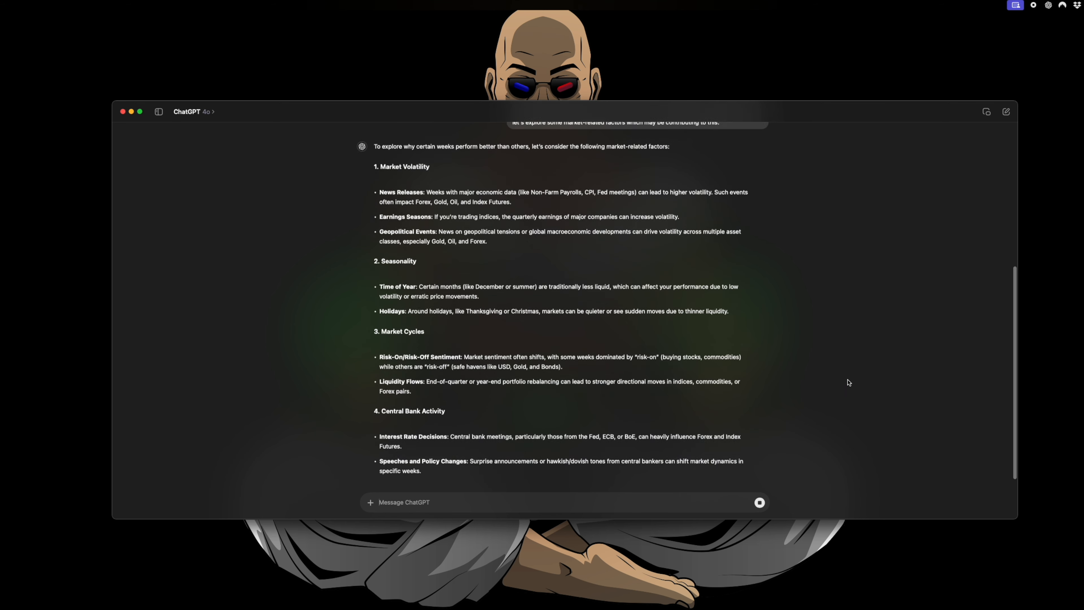
# Scroll down through the weekly performance factors reply to its sixth section
pyautogui.scroll(-3)
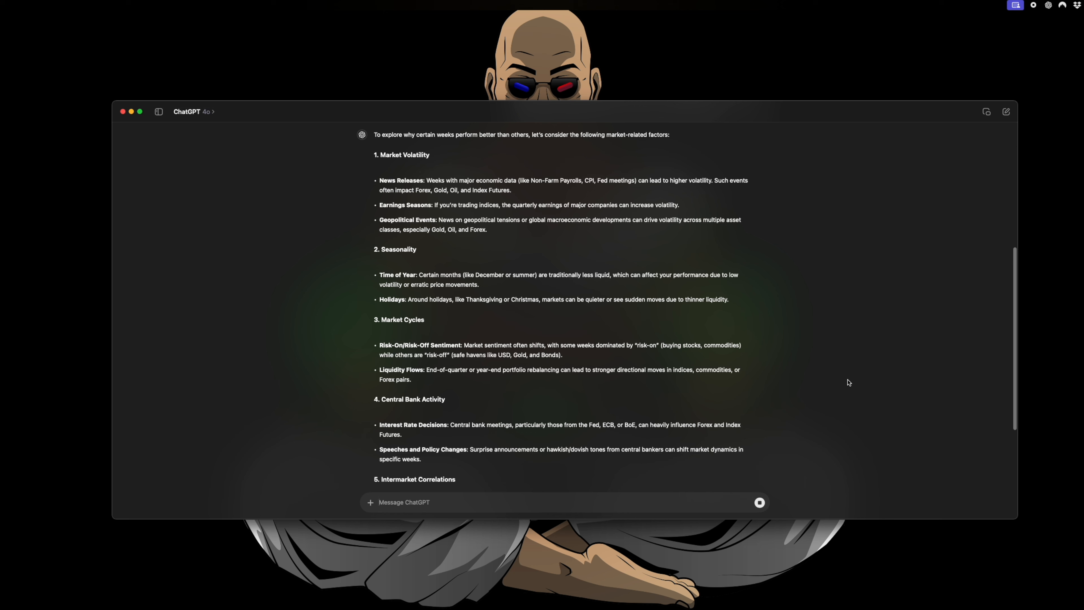
pyautogui.scroll(-3)
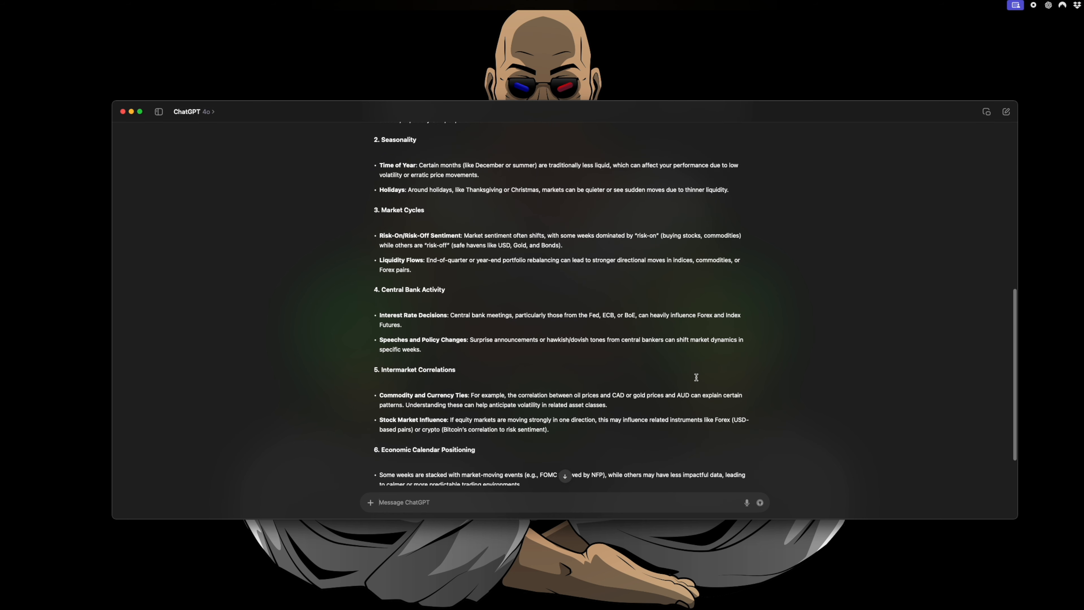
pyautogui.scroll(-3)
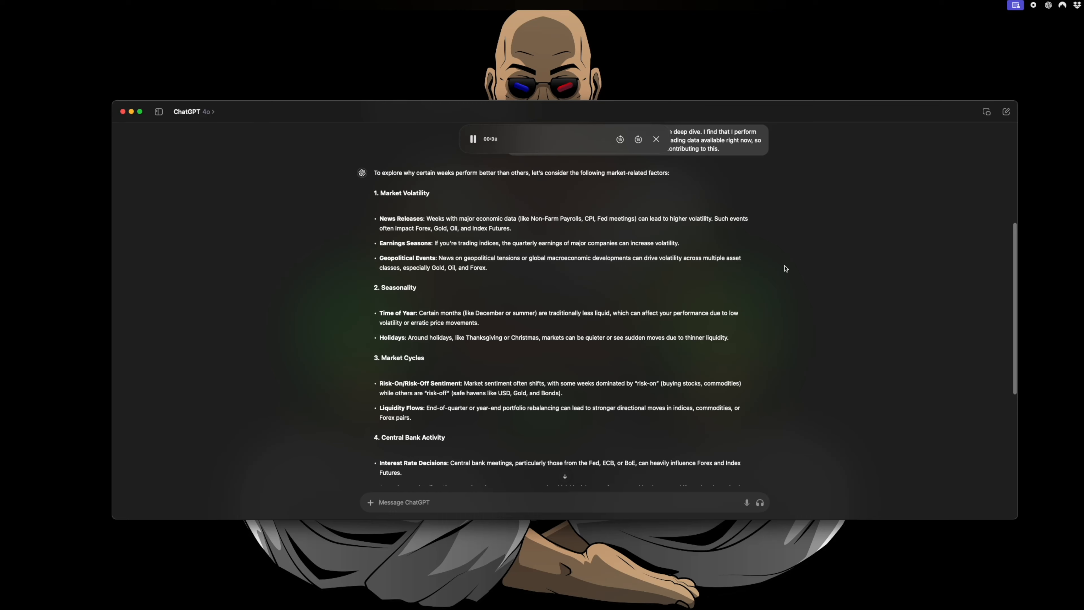
# Begin drafting a follow-up asking to drill into factor 6's news events
pyautogui.scroll(-3)
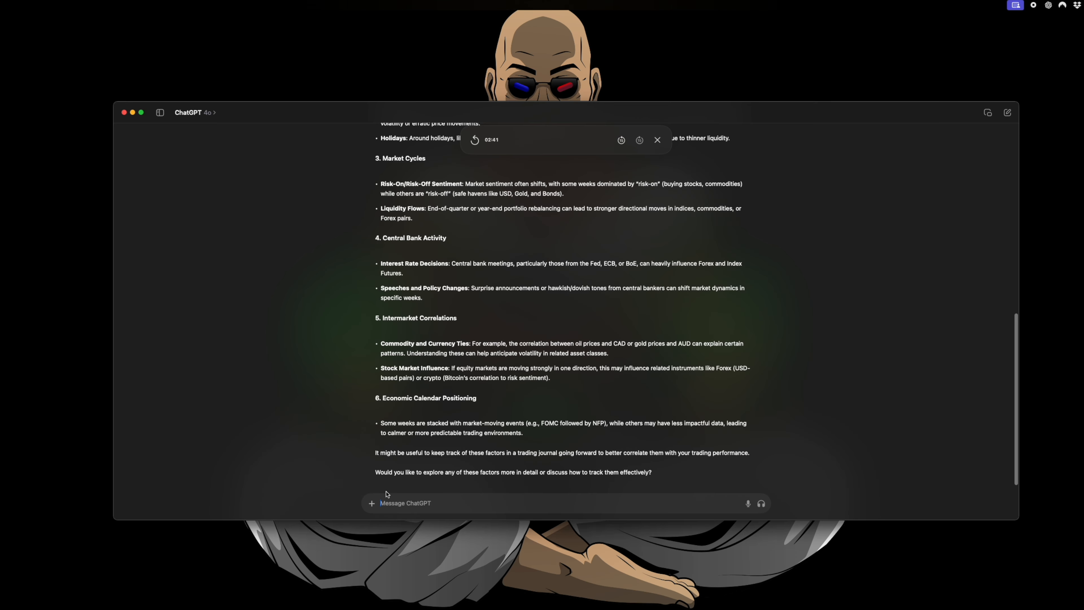
pyautogui.click(656, 140)
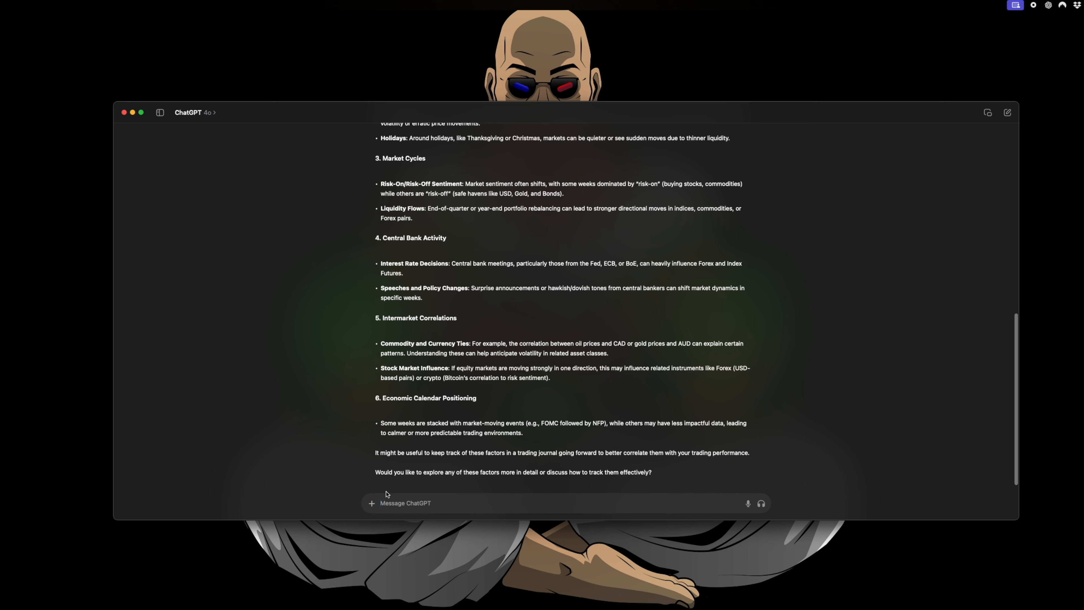
pyautogui.write('I r')
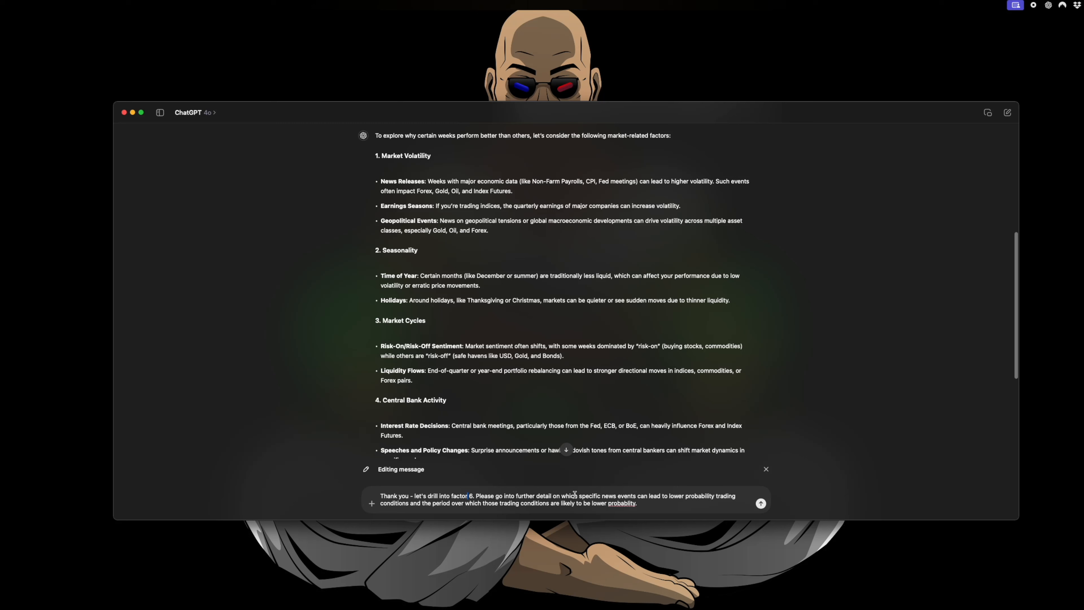
pyautogui.moveTo(678, 500)
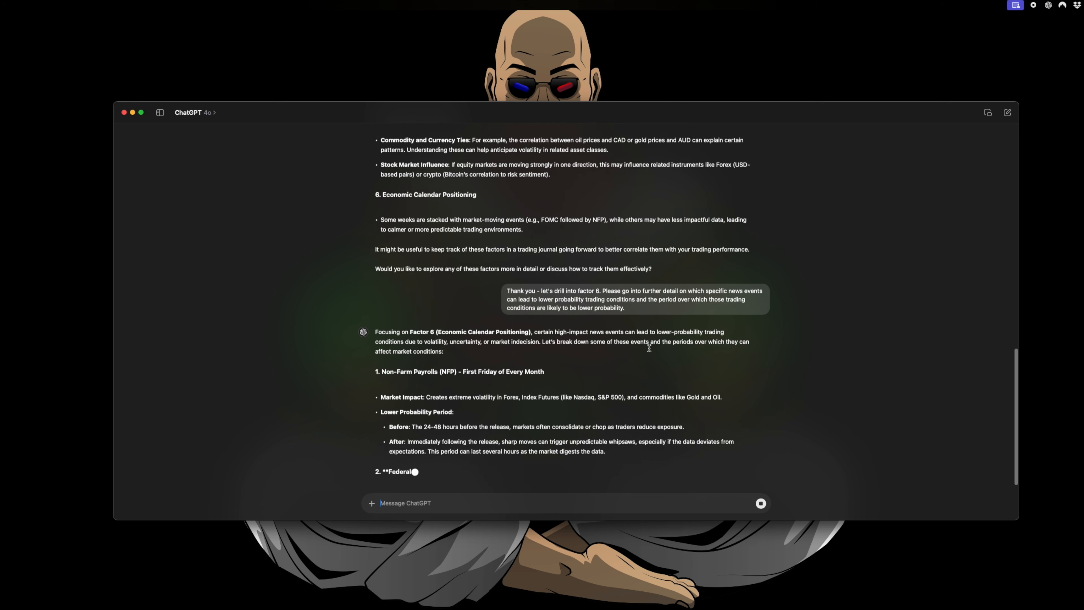
# Have the completed factor 6 reply on eight news events read aloud and scroll back up it
pyautogui.scroll(-3)
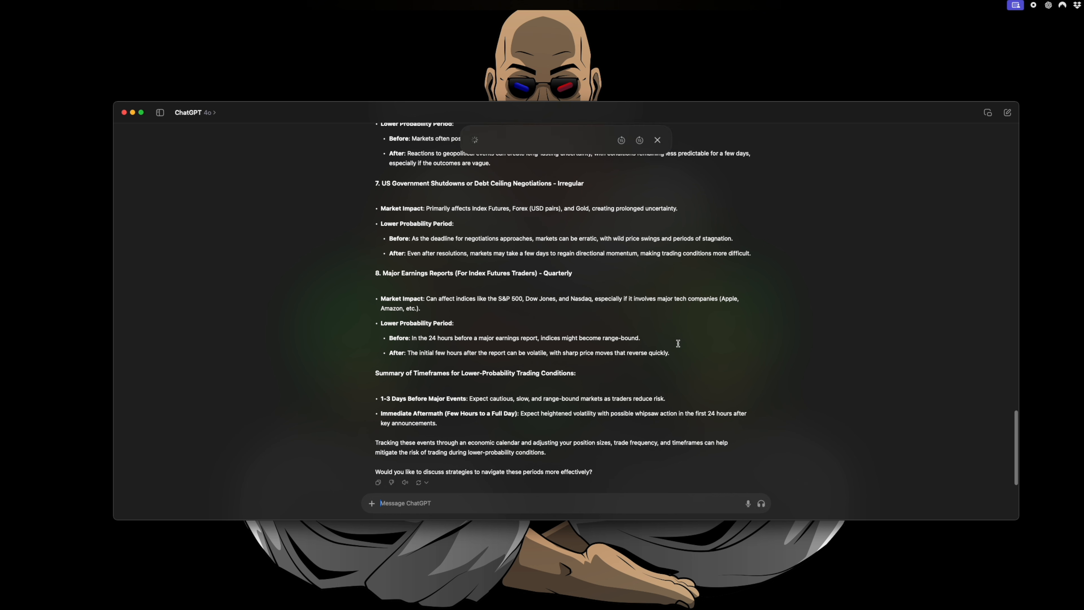
pyautogui.click(474, 140)
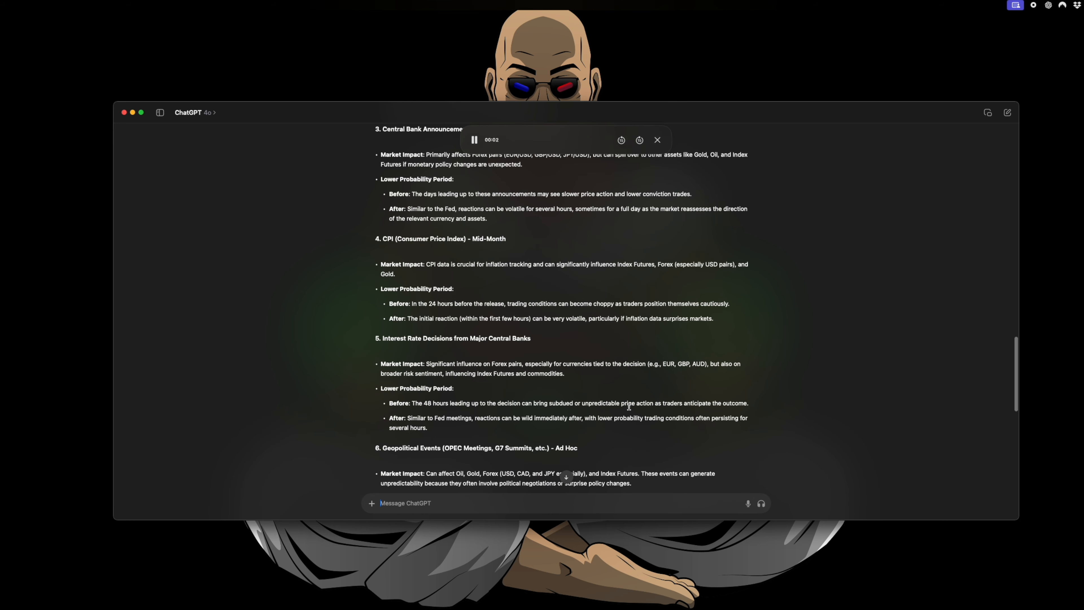
pyautogui.scroll(3)
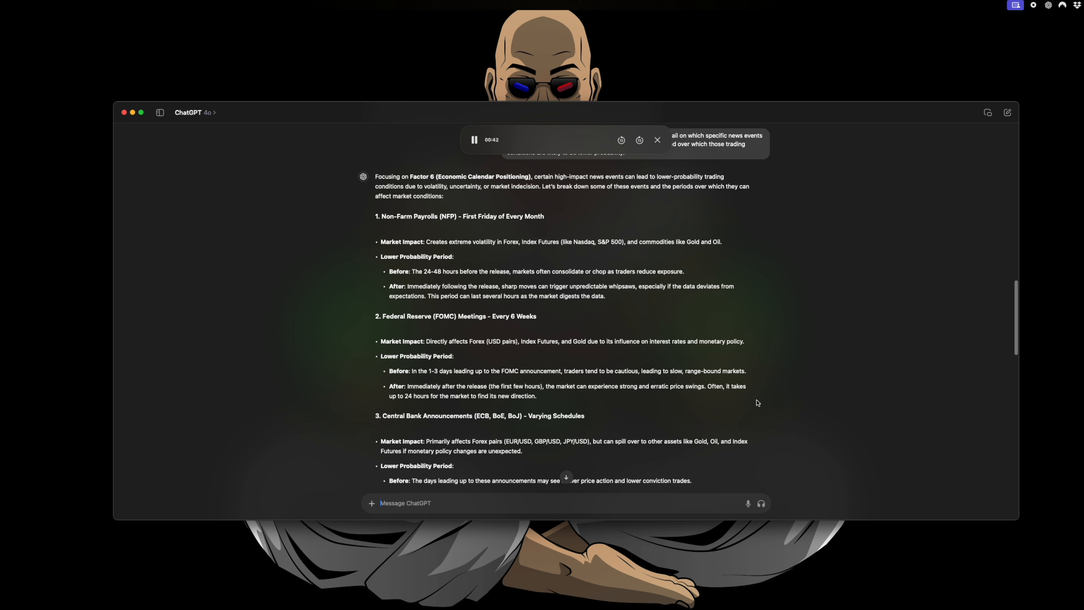
pyautogui.moveTo(679, 187)
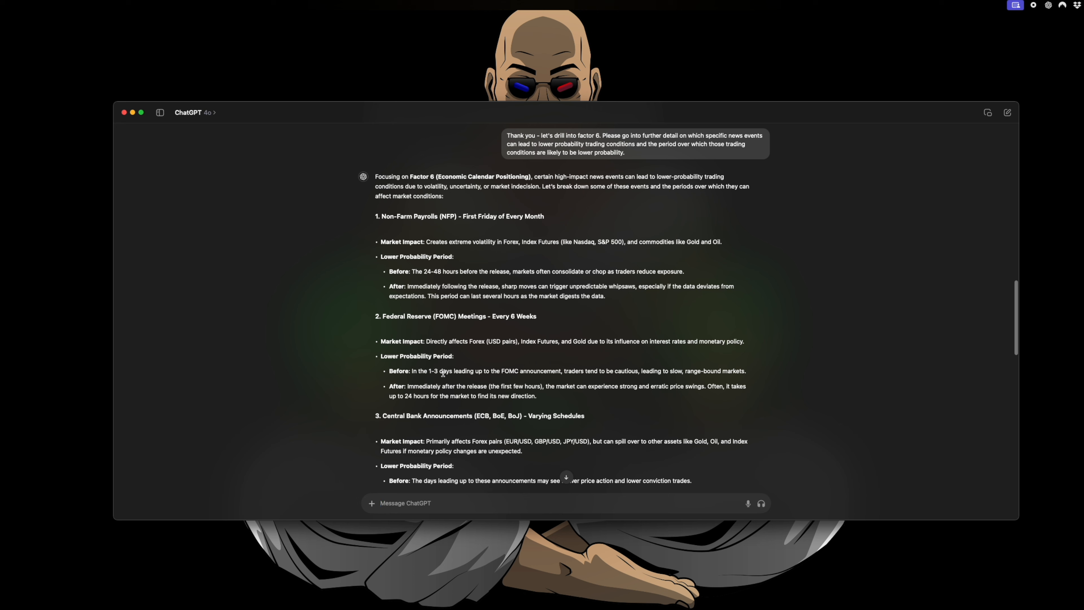
pyautogui.scroll(-3)
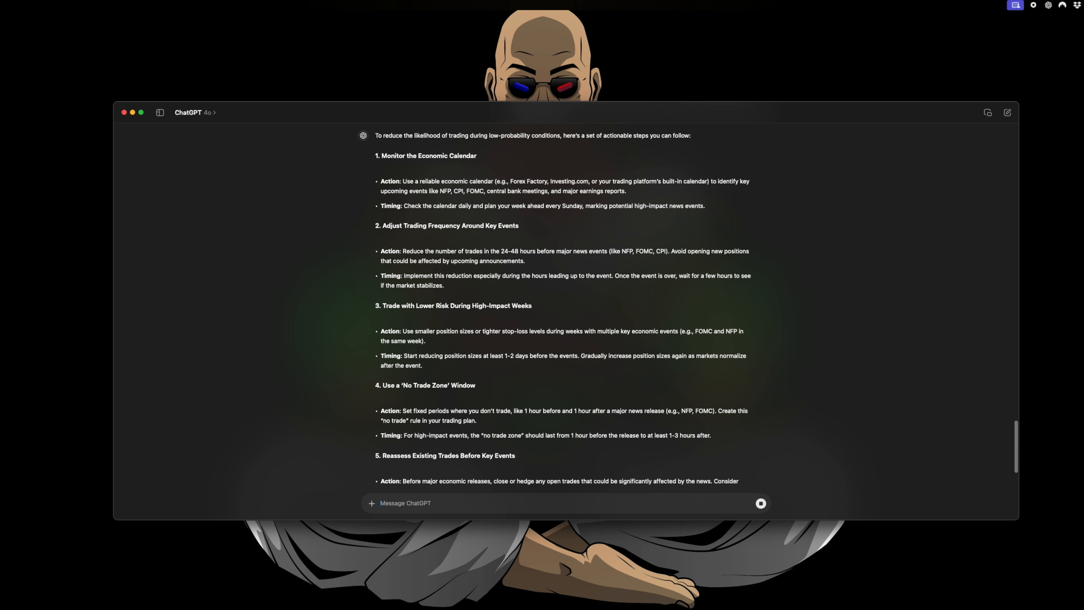
# Scroll through all ten actionable steps down to the backup-plan step and closing question
pyautogui.scroll(-3)
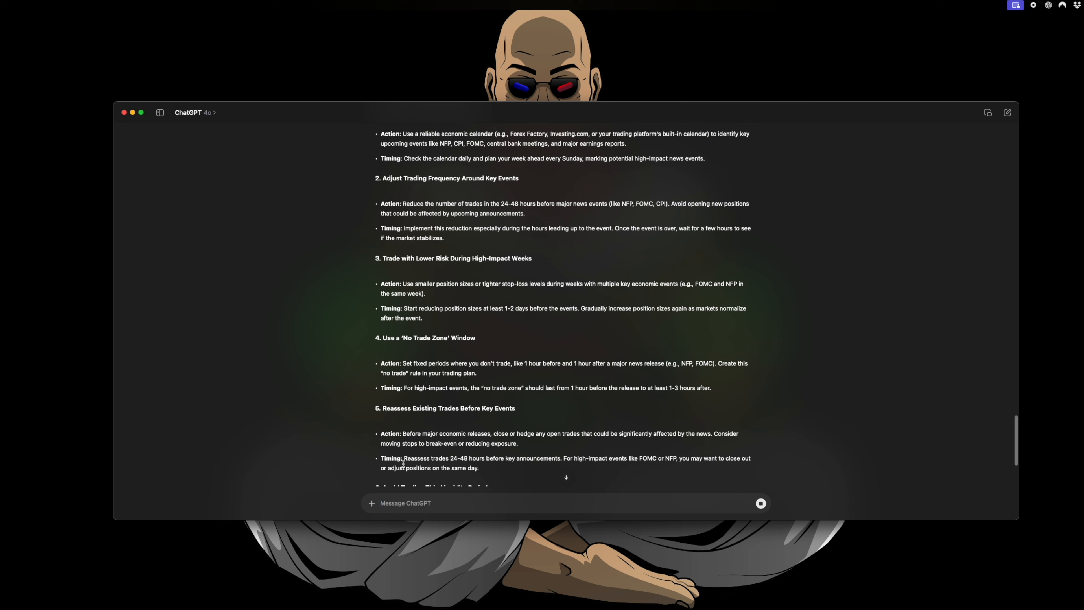
pyautogui.scroll(-3)
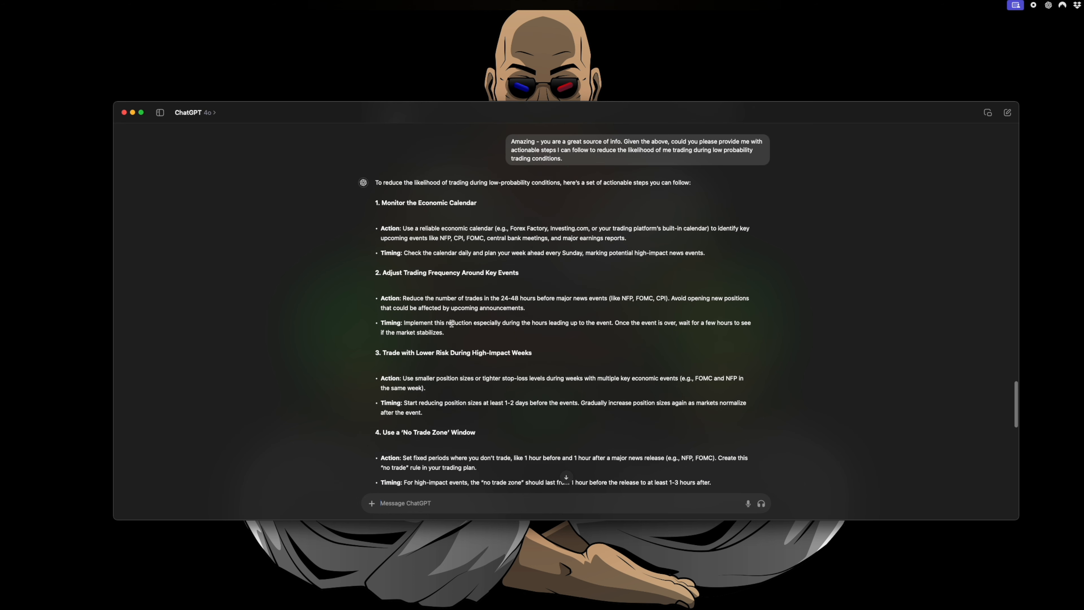
pyautogui.moveTo(456, 244)
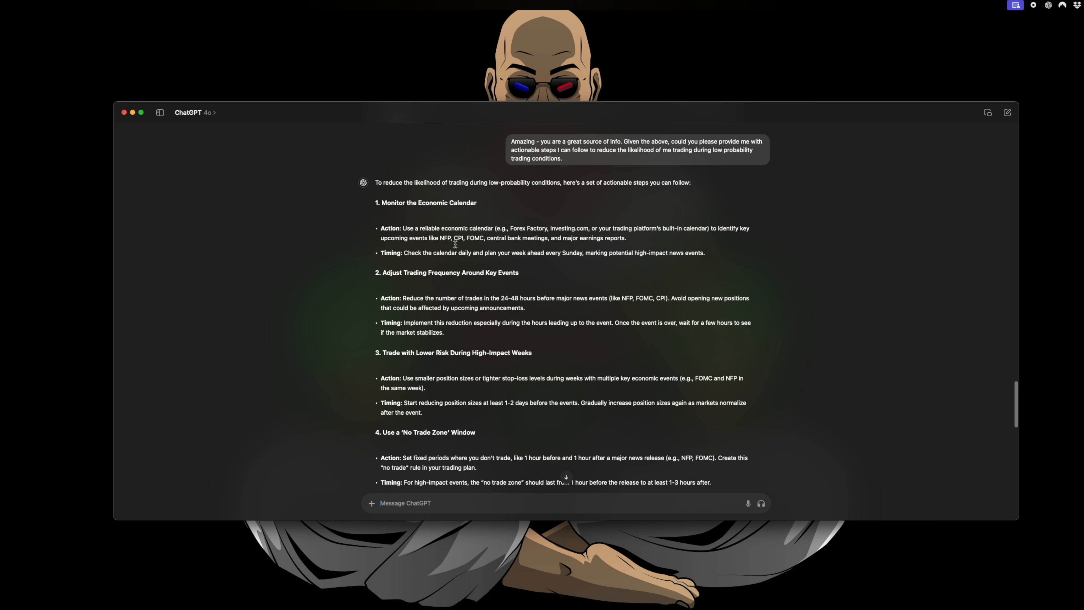
pyautogui.moveTo(578, 298)
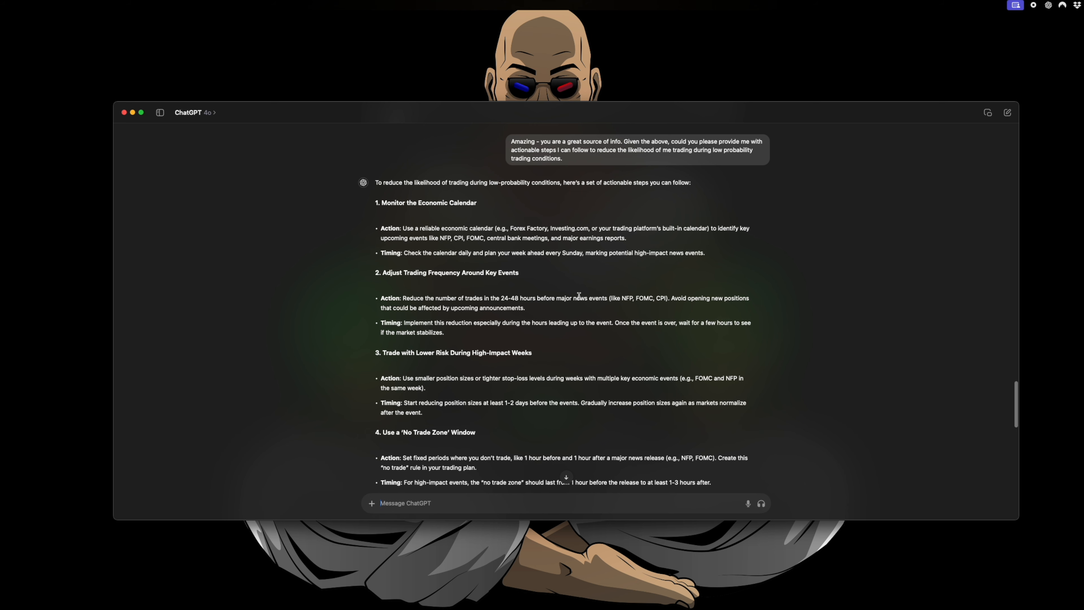
pyautogui.scroll(-3)
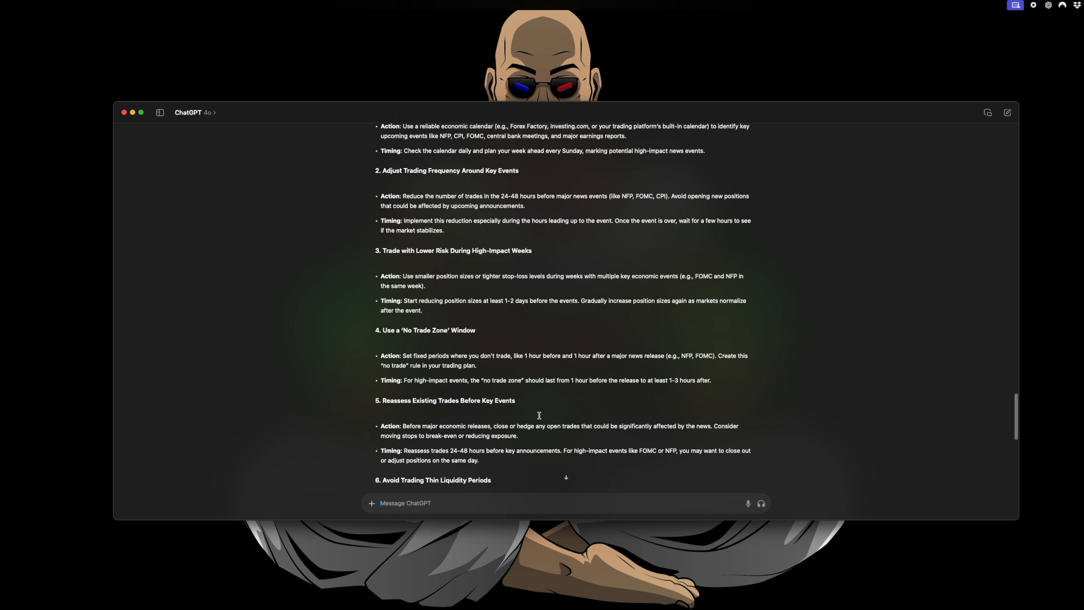
pyautogui.scroll(-3)
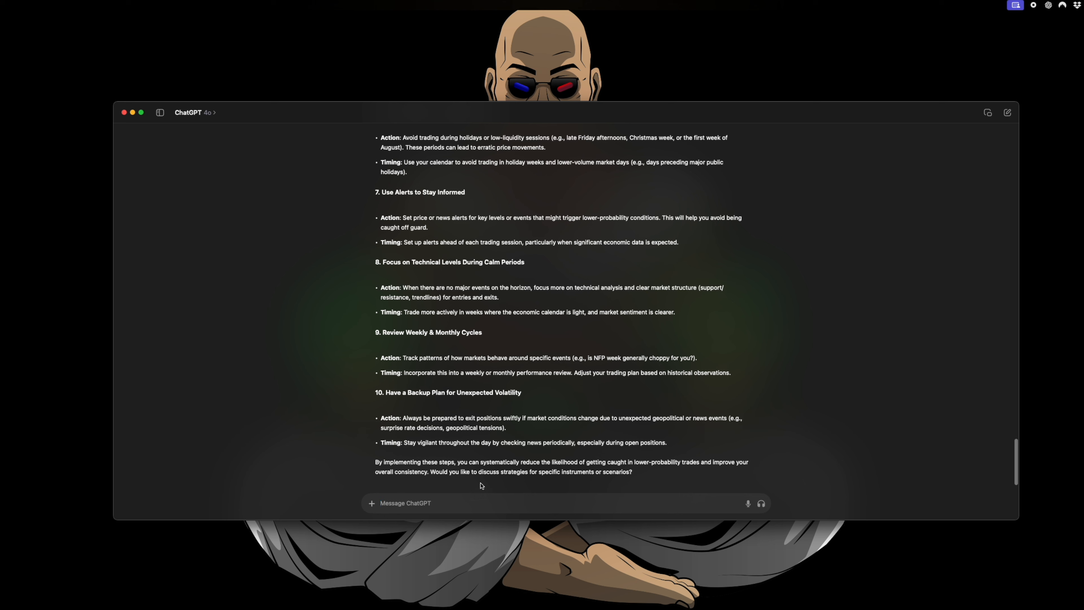
# Ask for high/low-probability trading days over the next 30 days via forexfactory.com, then play and pause the reading
pyautogui.write('Using the economic calendar in forexfactory.com, for the next 30 days (and starting from the first of this month), please')
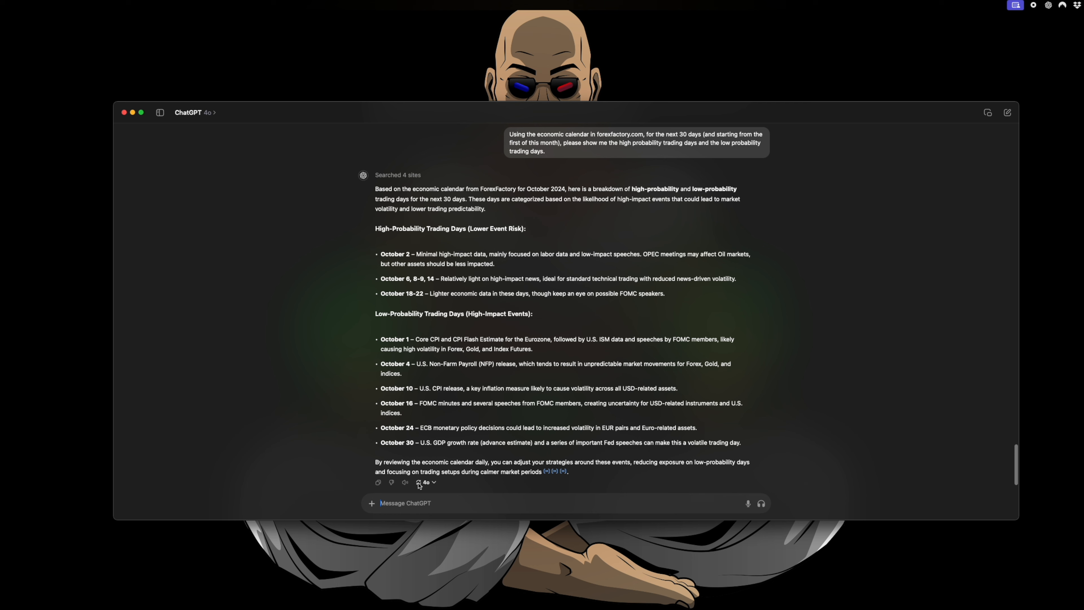
pyautogui.click(405, 482)
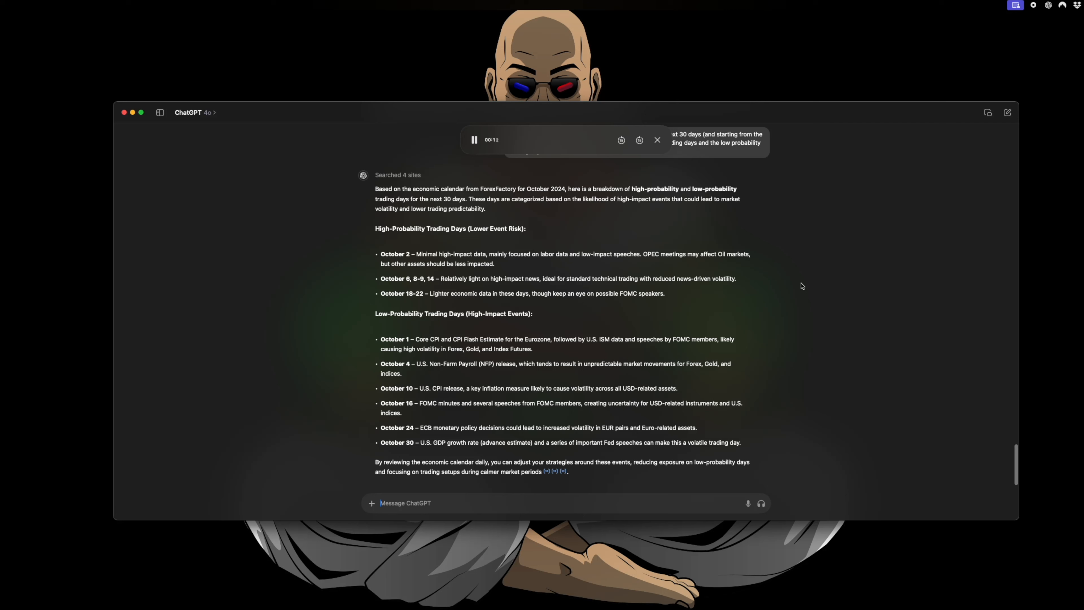
pyautogui.click(474, 140)
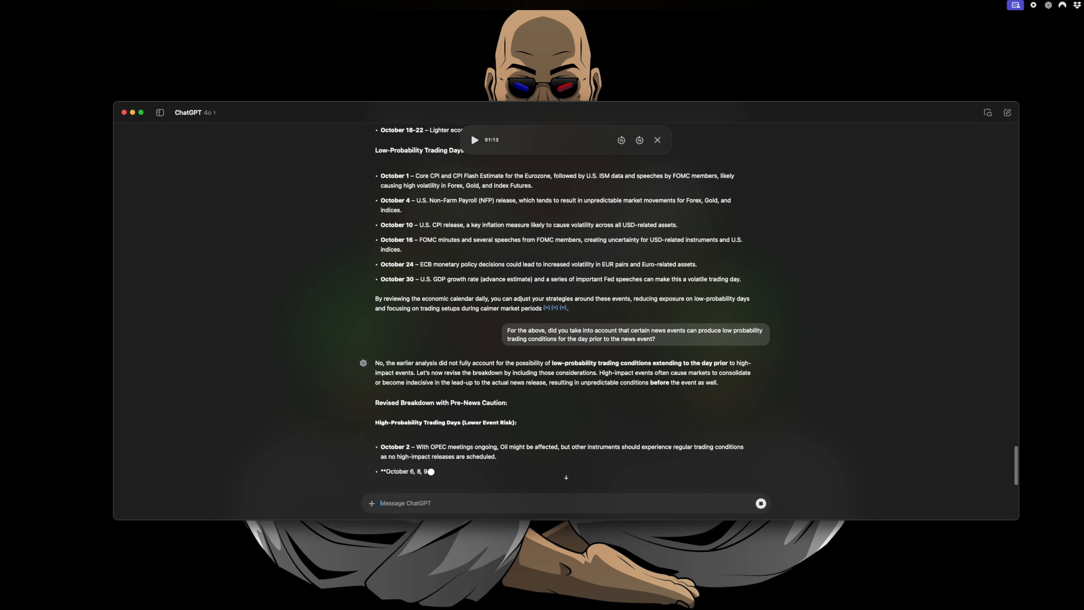
# Scroll through the revised breakdown marking pre-event days as low-probability through October 29–30
pyautogui.scroll(-3)
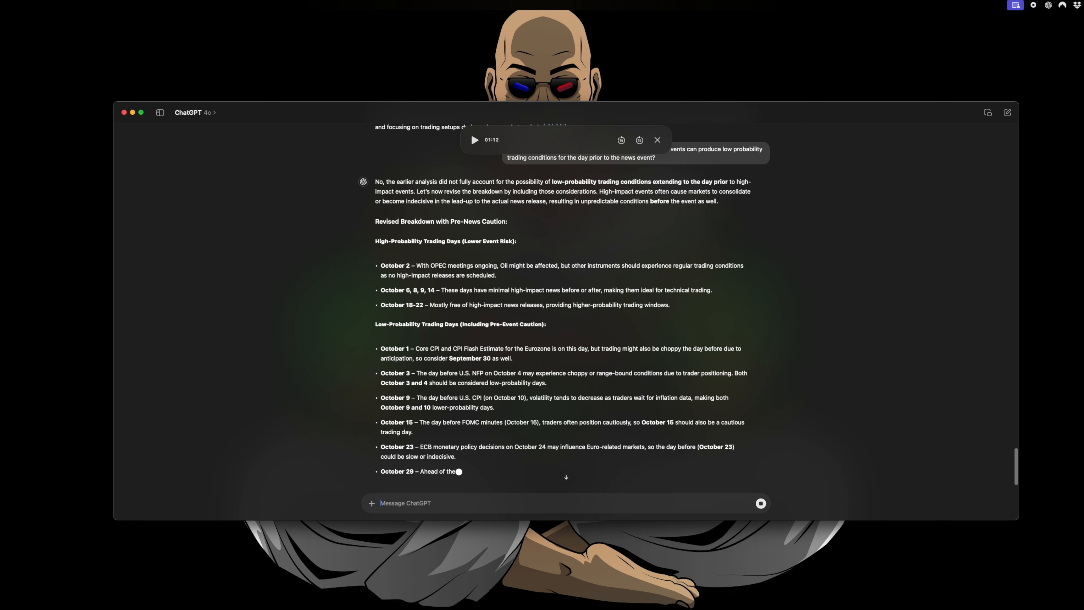
pyautogui.scroll(-3)
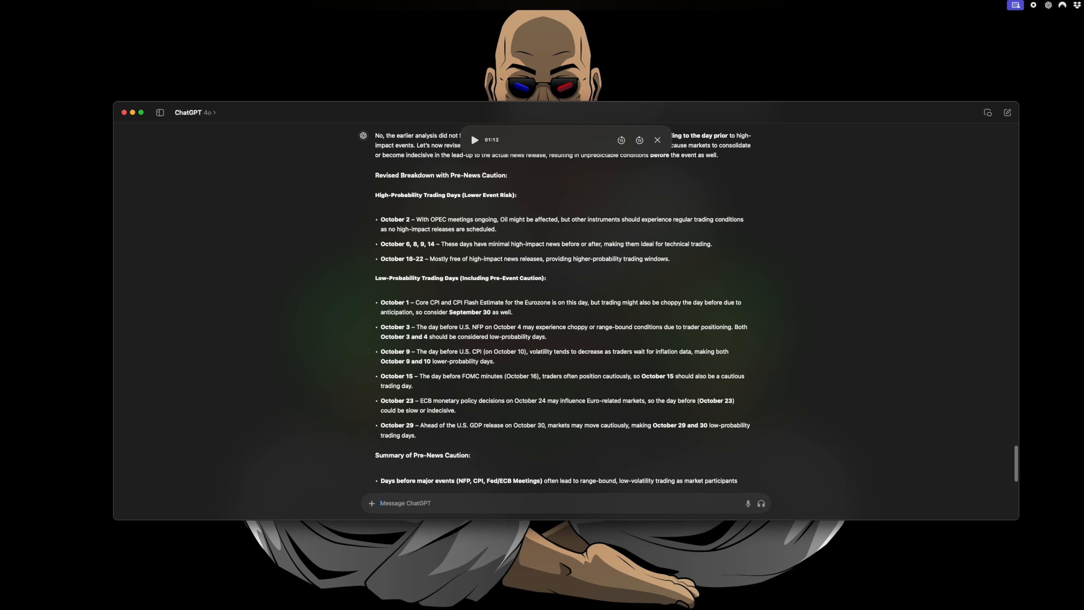
pyautogui.moveTo(413, 231)
pyautogui.write('Great - thank you for this. Are there any studies or other sources which indicate news event windows being lower probability to trade?')
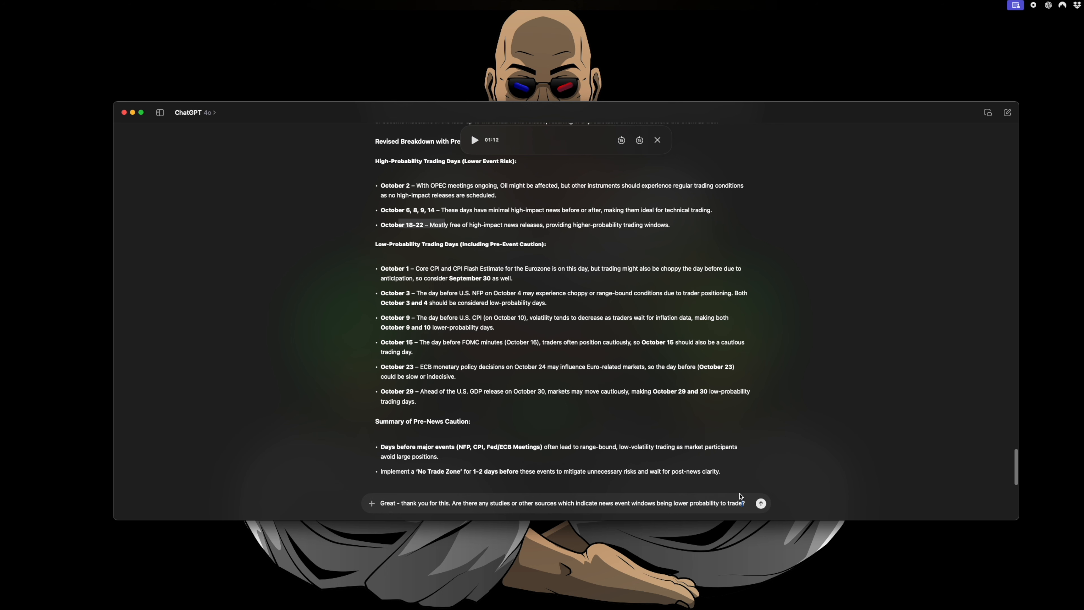
# Send the supporting-studies question and start drafting one asking for anecdotal evidence
pyautogui.click(761, 503)
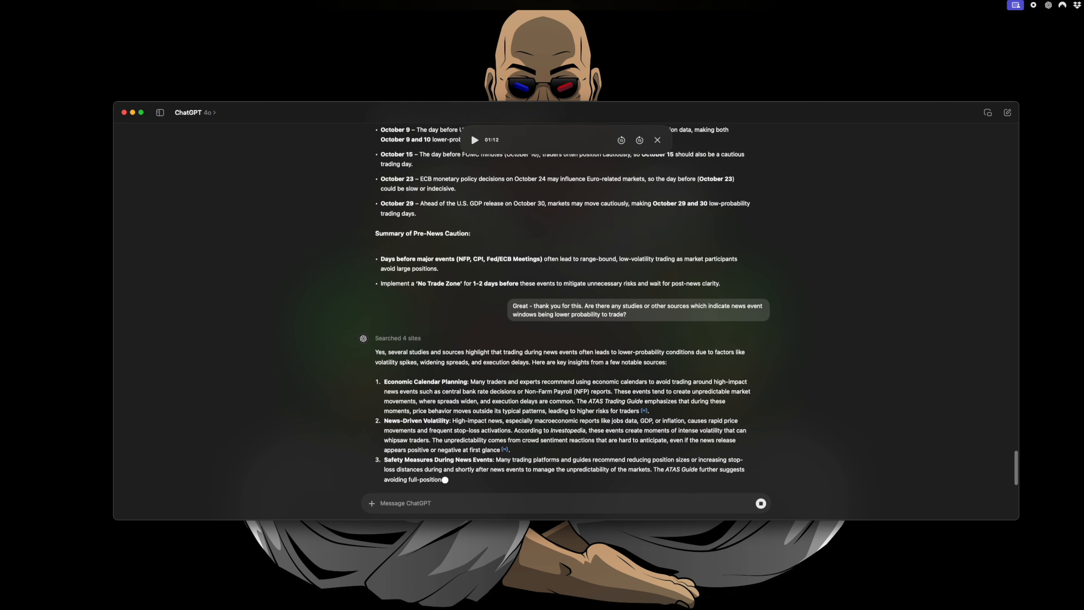
pyautogui.write('and do you have any ancedotal eveidence for the')
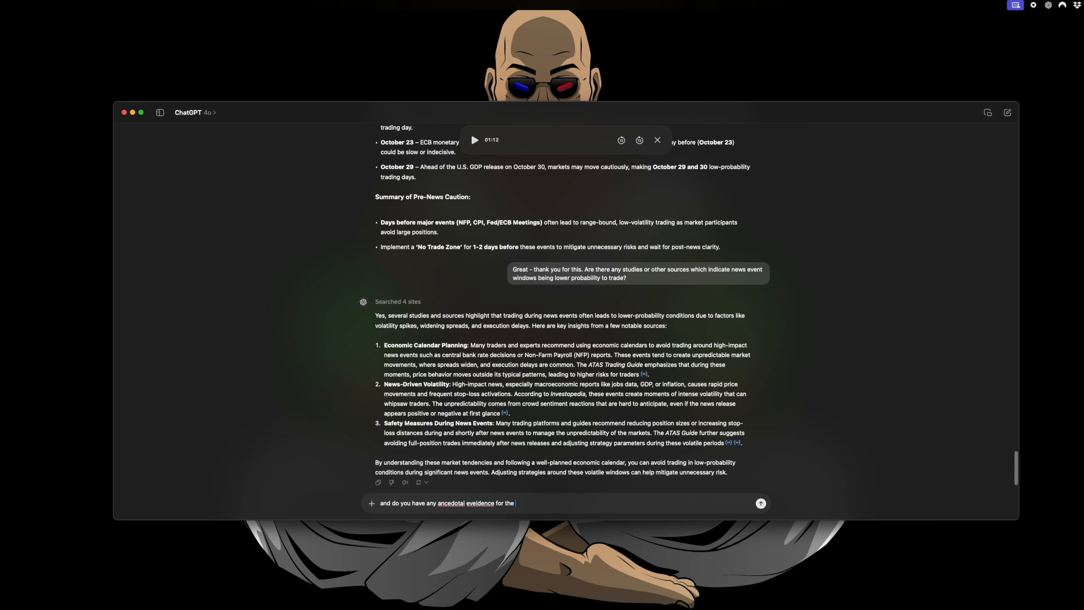
pyautogui.write('above premis?')
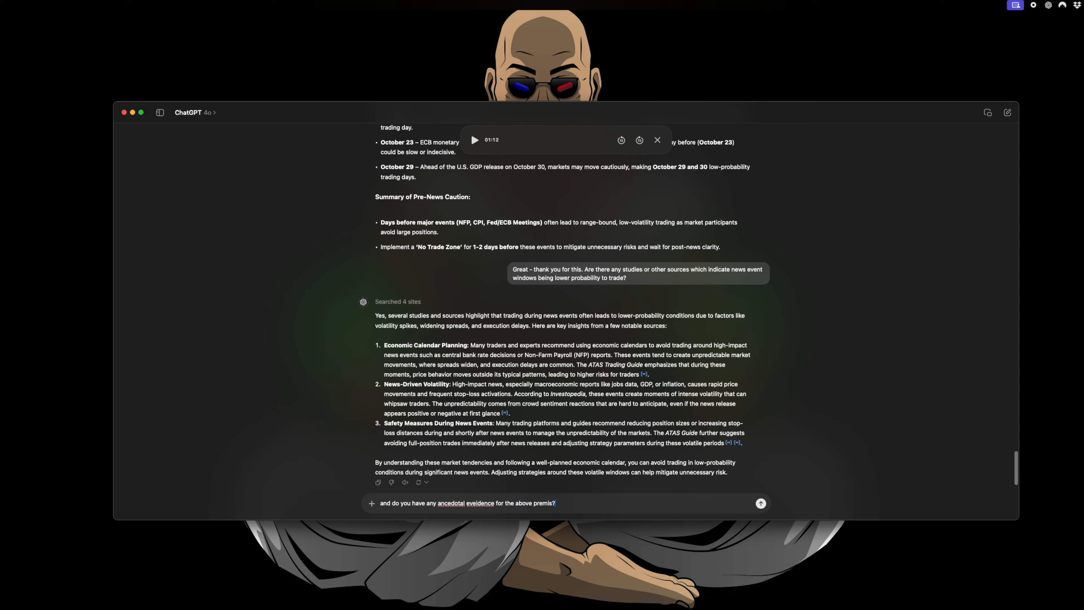
pyautogui.press('Backspace')
pyautogui.write('If N')
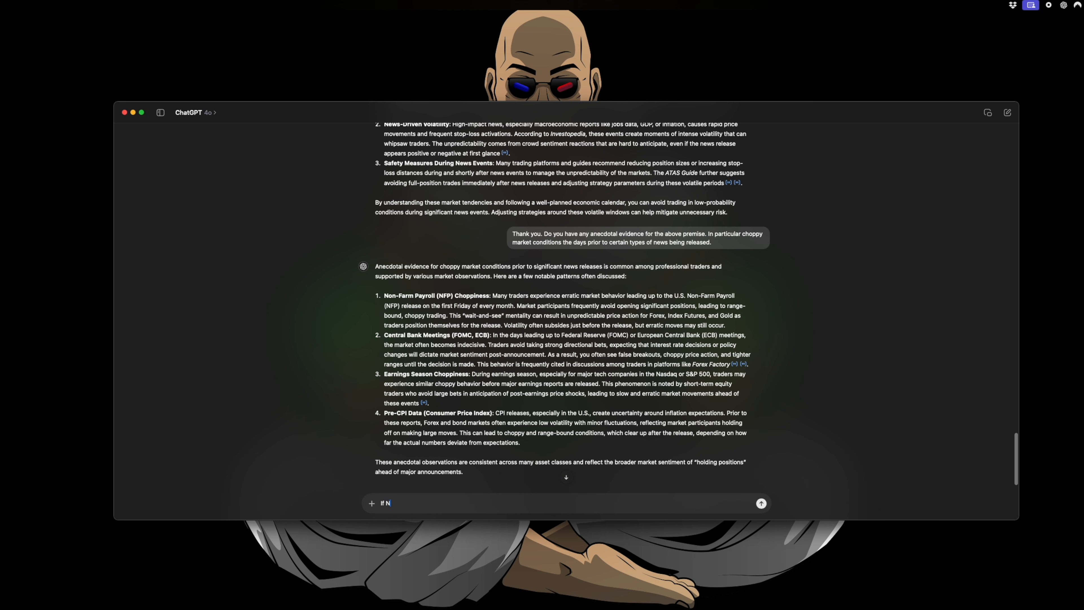
# Ask when to stop trading given NFP news the coming Friday and send it
pyautogui.write('FP')
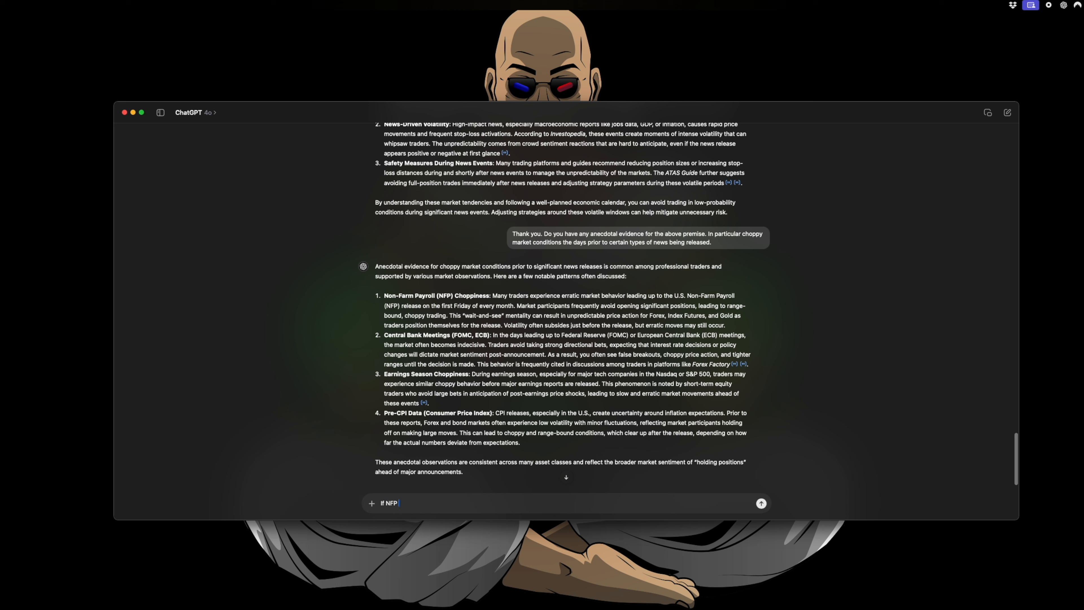
pyautogui.write('news is due on')
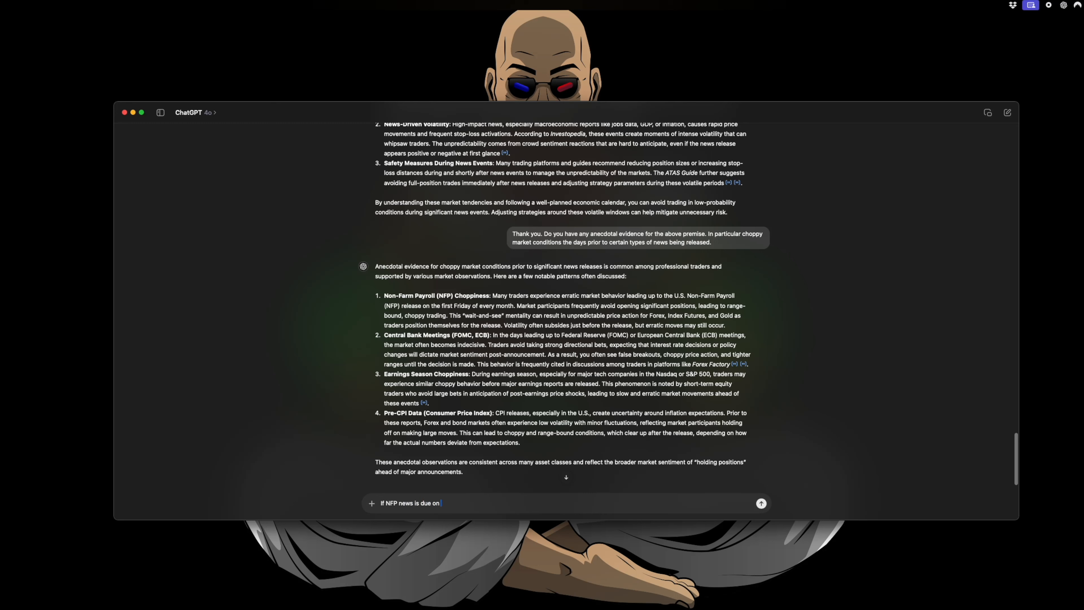
pyautogui.write('the coming Friday, when')
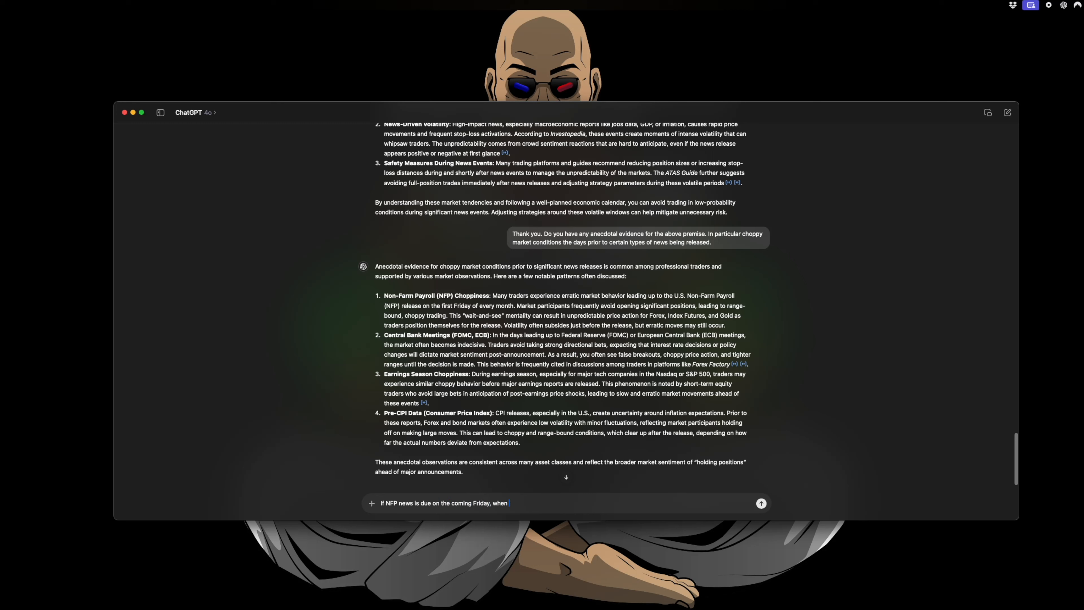
pyautogui.write('should I sh')
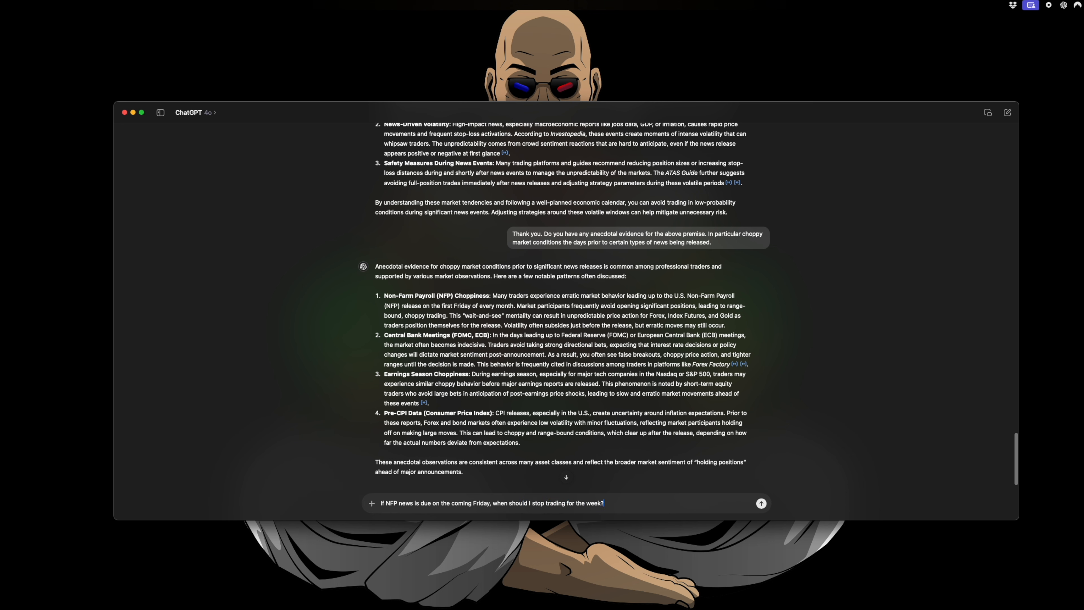
pyautogui.click(761, 502)
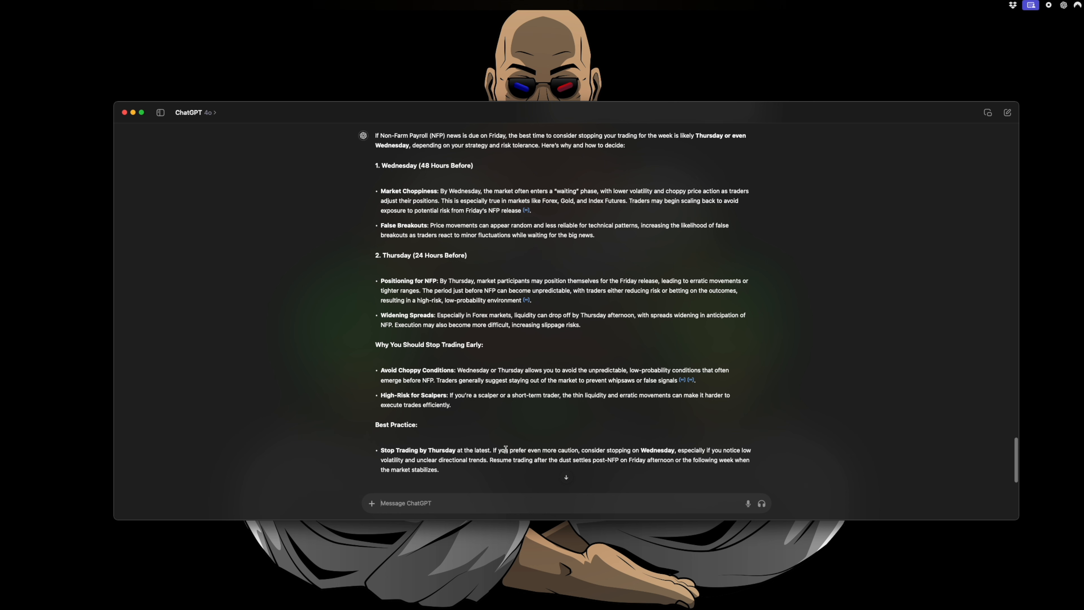
# Highlight the Best Practice advice: stop Wednesday if volatility low and trends unclear, resume post-NFP
pyautogui.moveTo(586, 450); pyautogui.dragTo(659, 450)
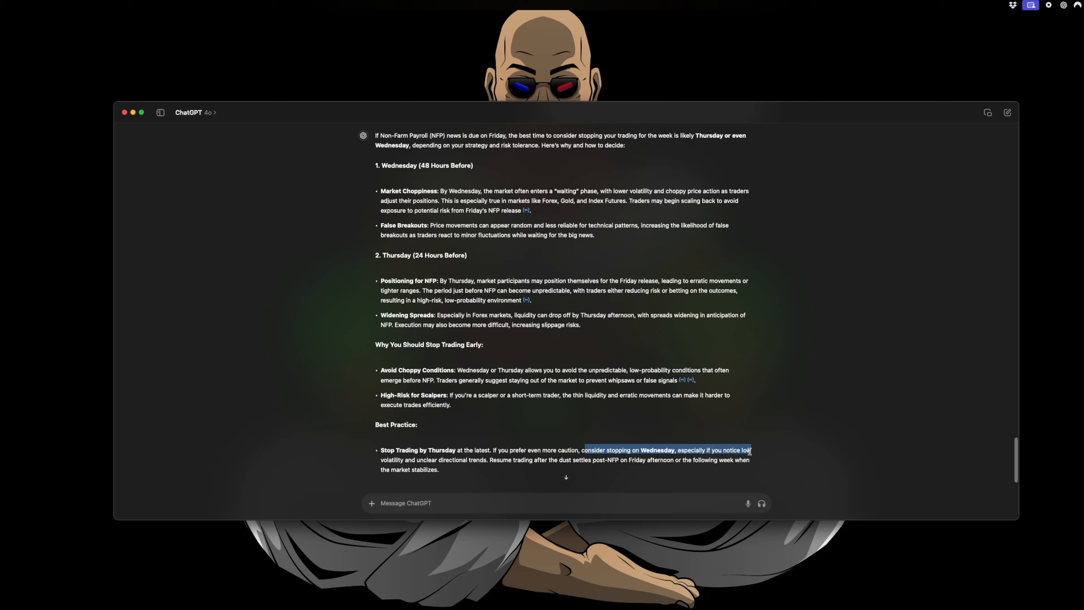
pyautogui.moveTo(751, 450); pyautogui.dragTo(436, 459)
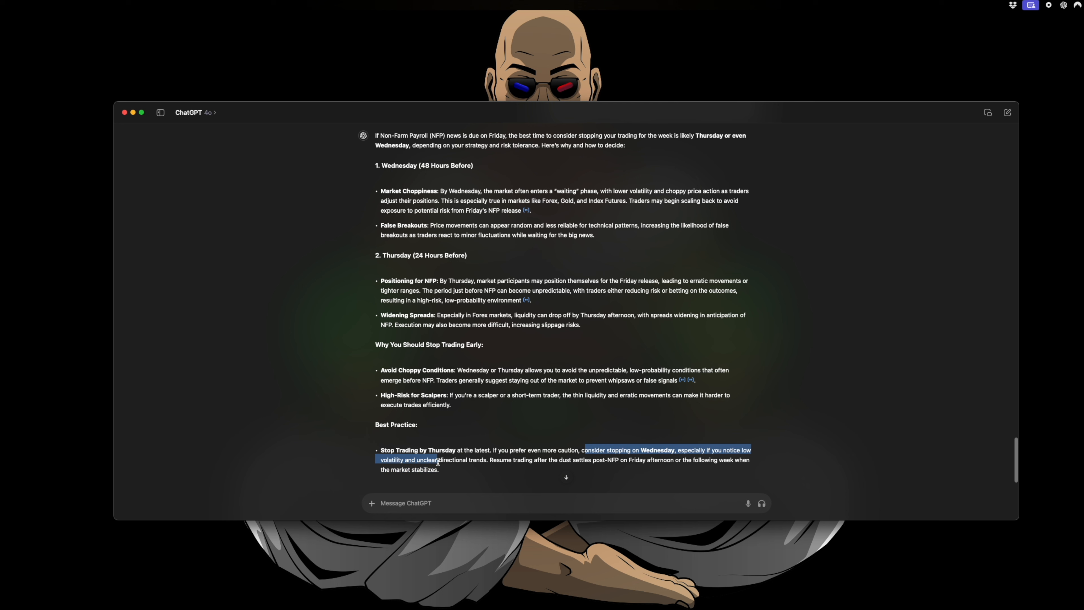
pyautogui.moveTo(437, 460); pyautogui.dragTo(489, 459)
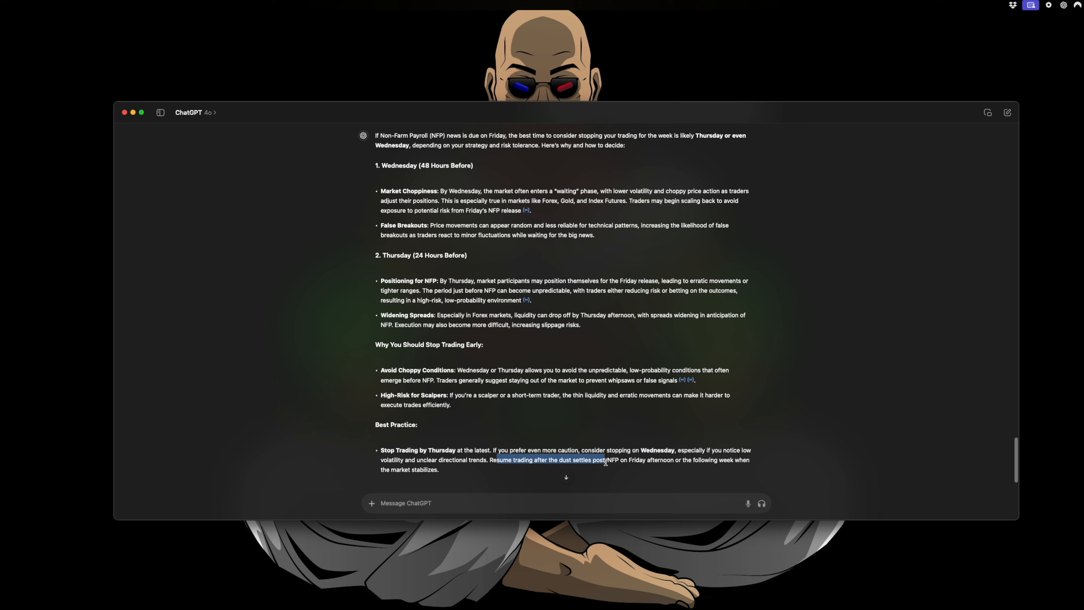
pyautogui.moveTo(605, 461); pyautogui.dragTo(743, 460)
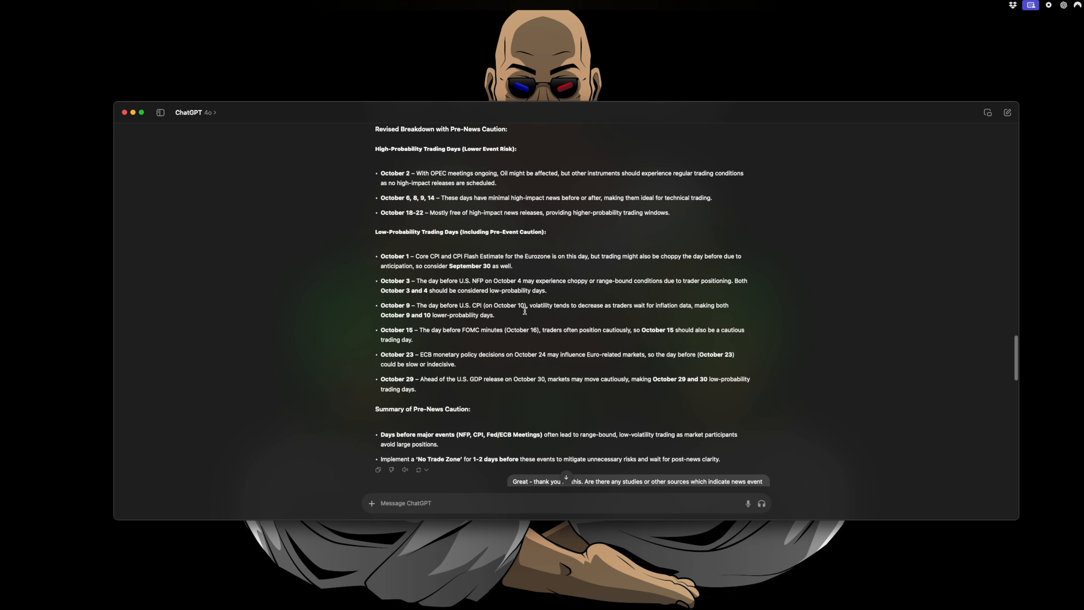
pyautogui.scroll(-3)
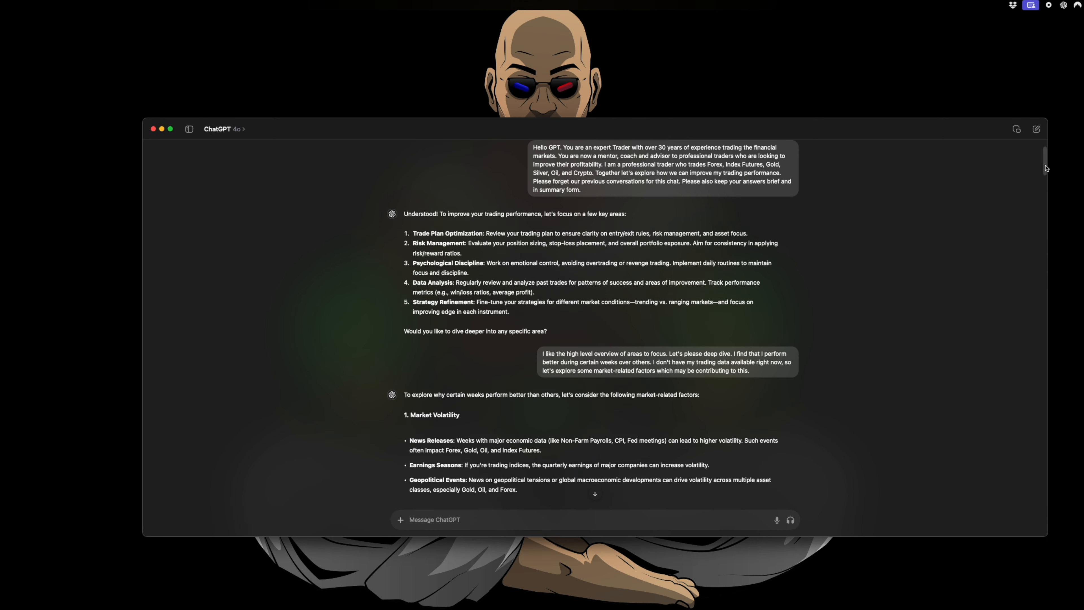
pyautogui.scroll(-3)
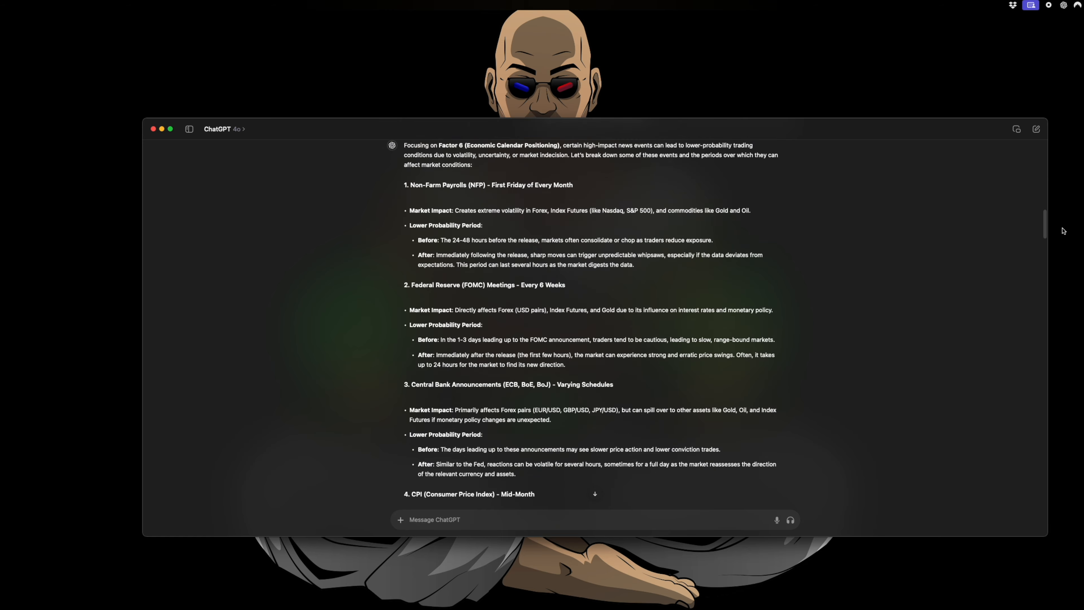
pyautogui.scroll(-3)
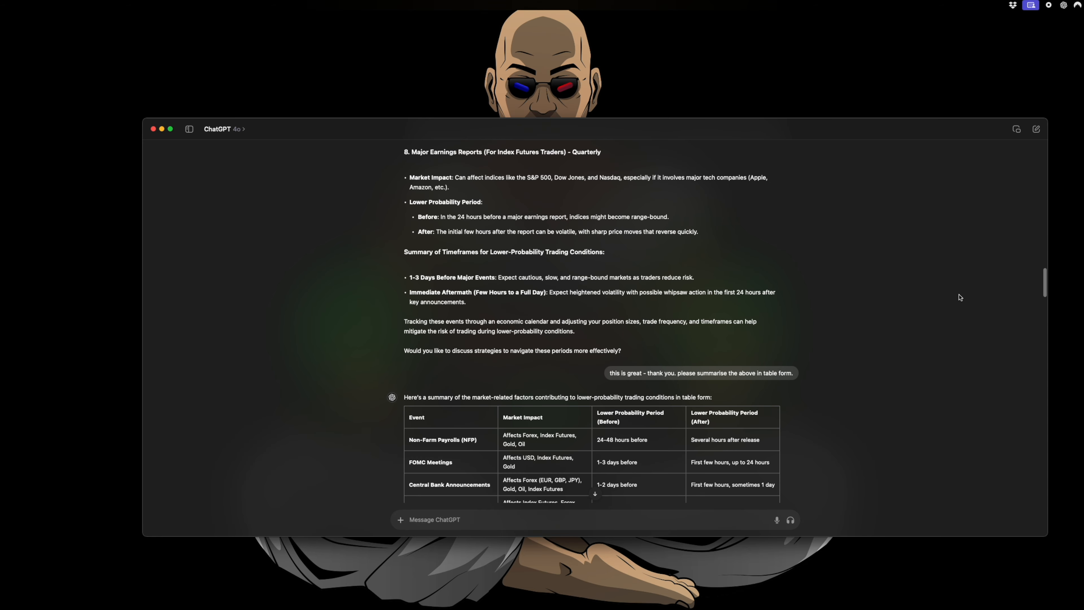
pyautogui.scroll(-3)
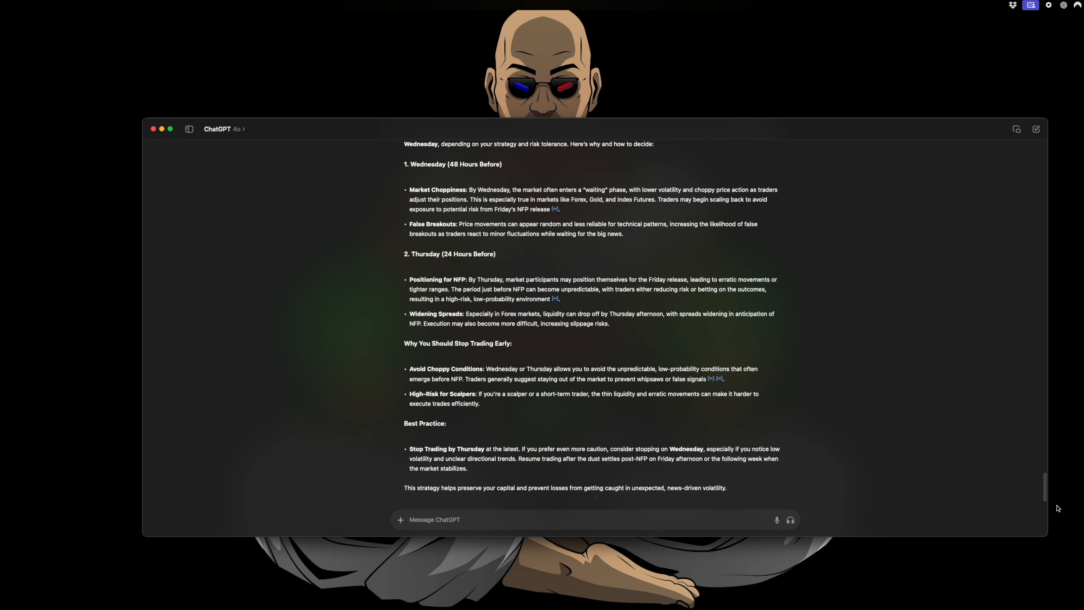
pyautogui.moveTo(670, 446)
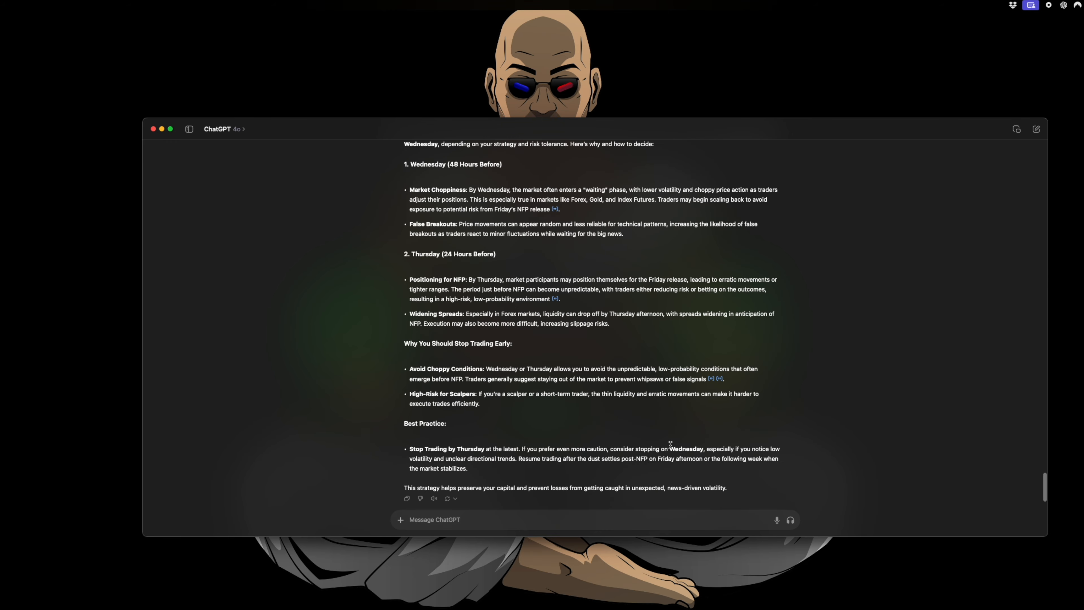